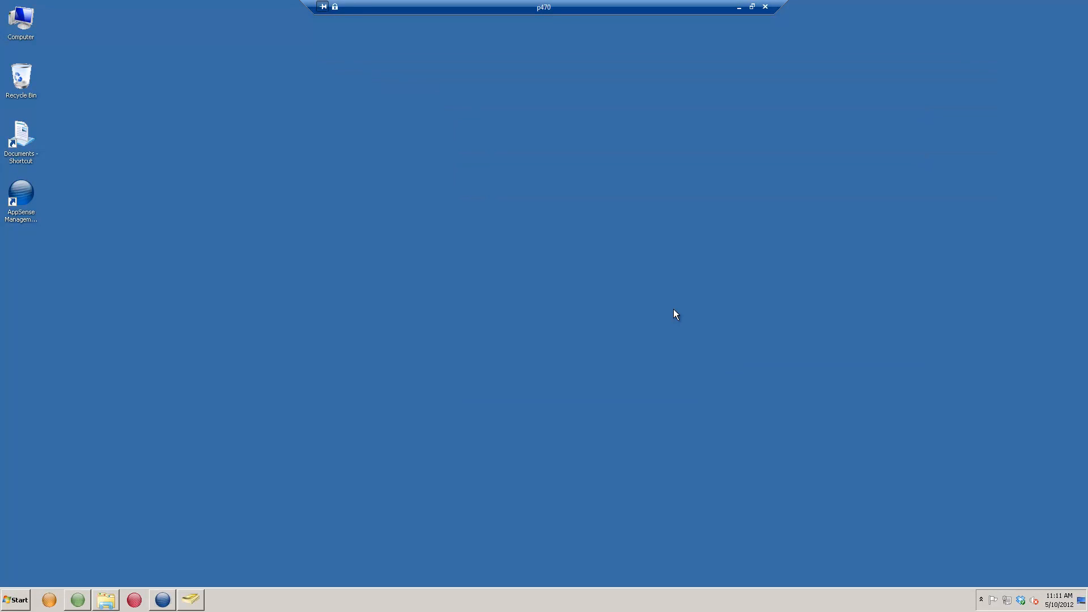
Launch Internet Explorer from the taskbar.
left_click(15, 600)
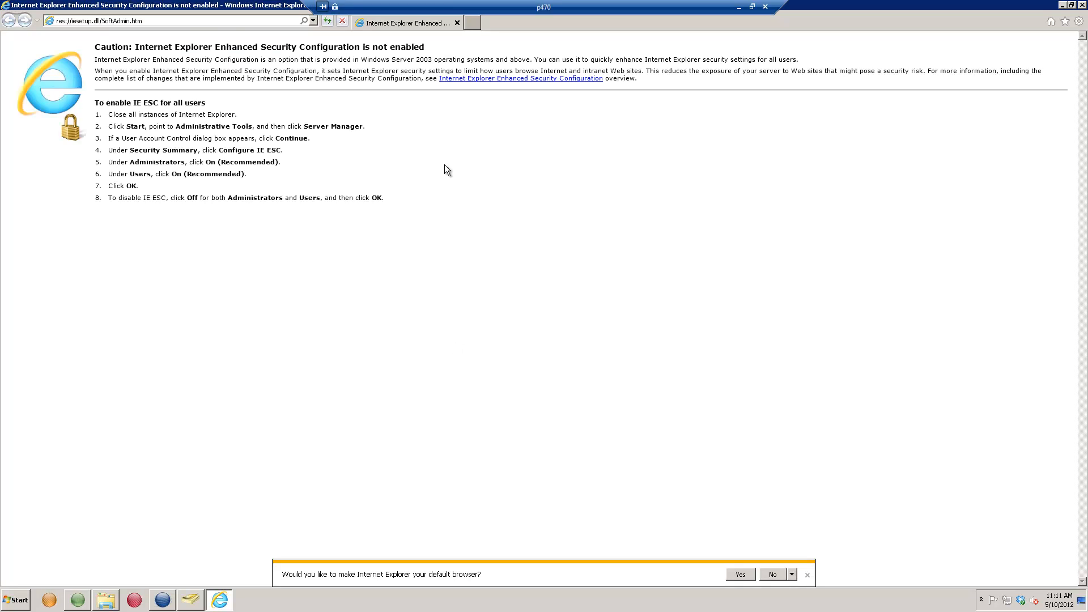
Load the EMBrowserInterface URL to reach the Recent Activities home page.
left_click(173, 20)
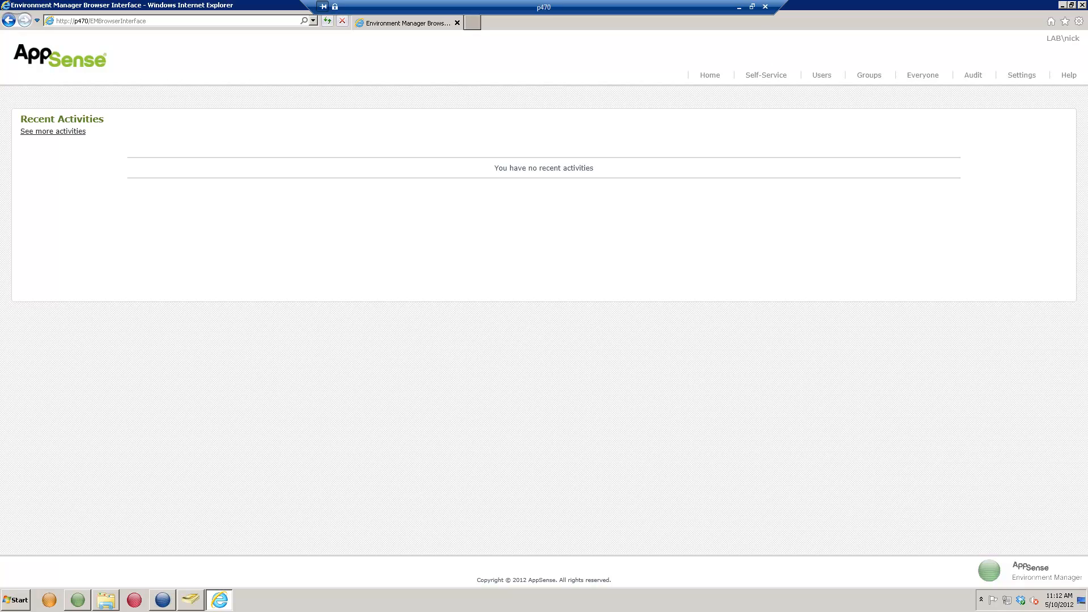
mouse_move(961, 265)
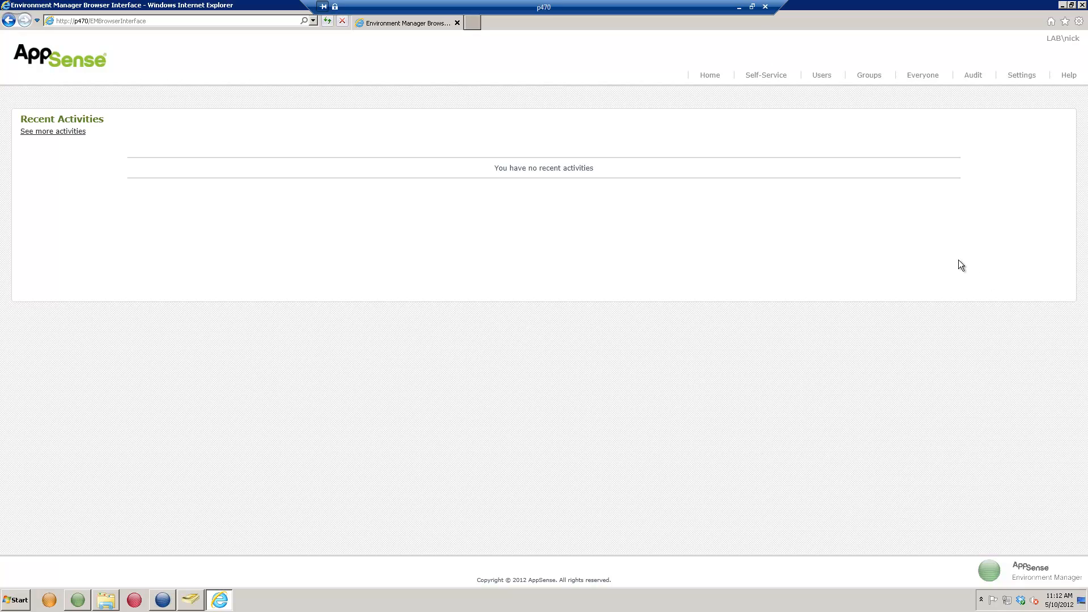
mouse_move(775, 78)
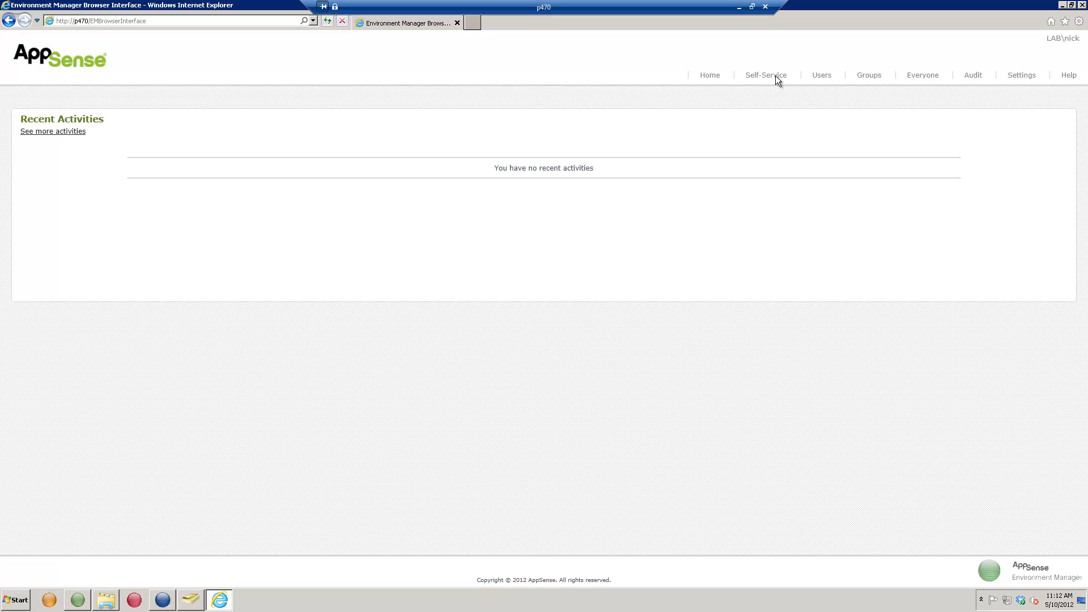
mouse_move(765, 75)
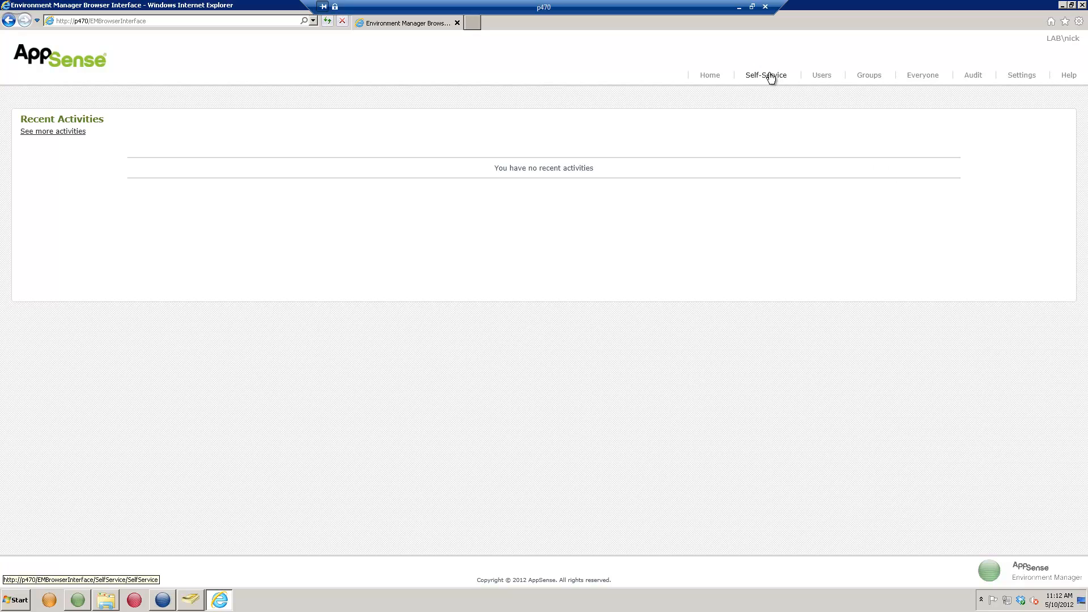
Go to the Self-Service portal welcome page for LAB\nick.
left_click(765, 75)
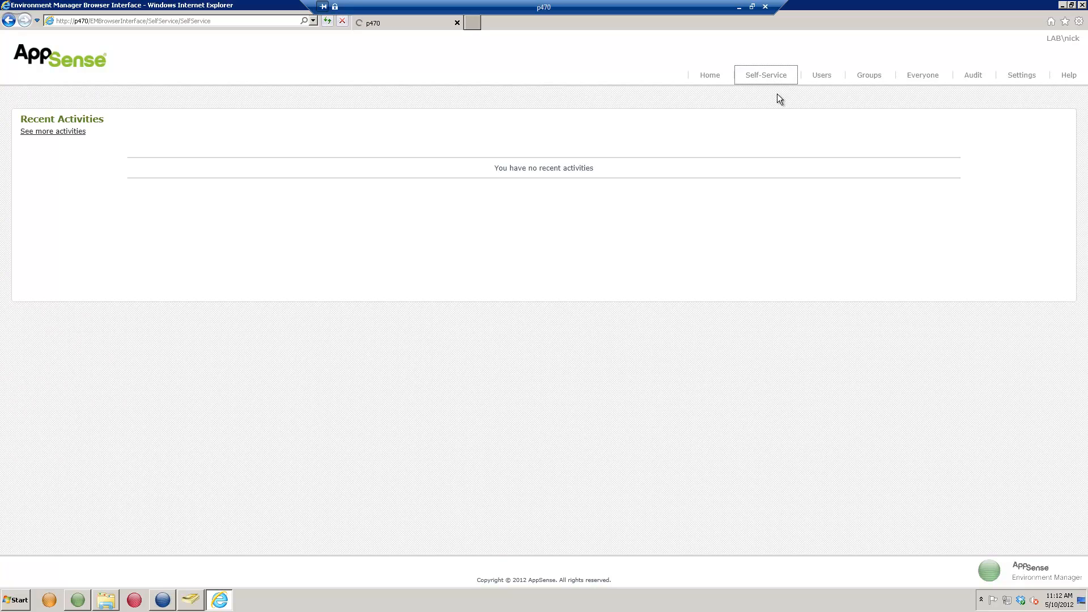
left_click(765, 74)
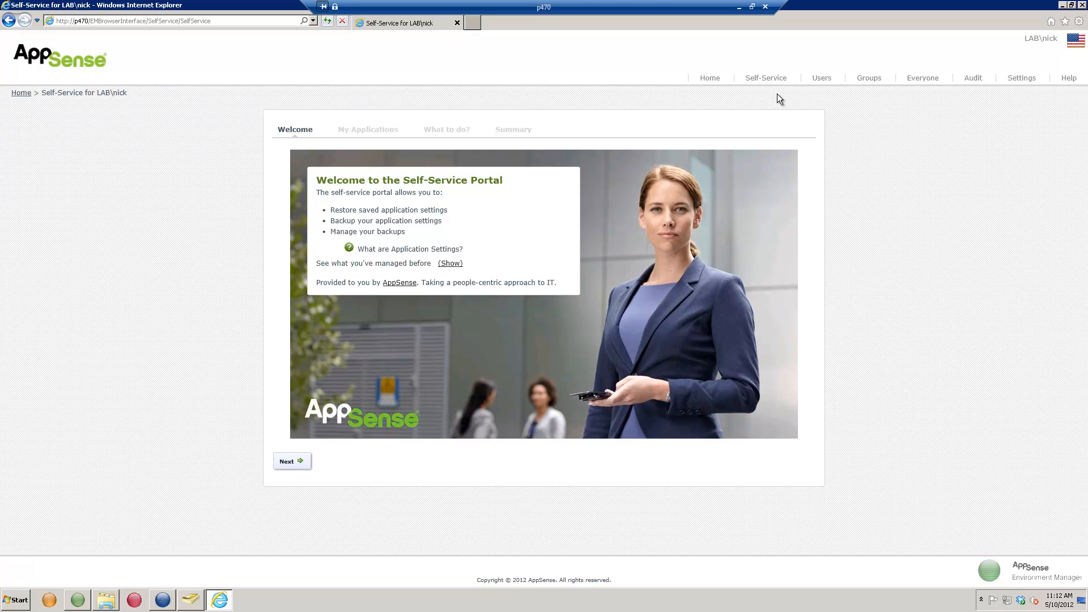
mouse_move(1011, 55)
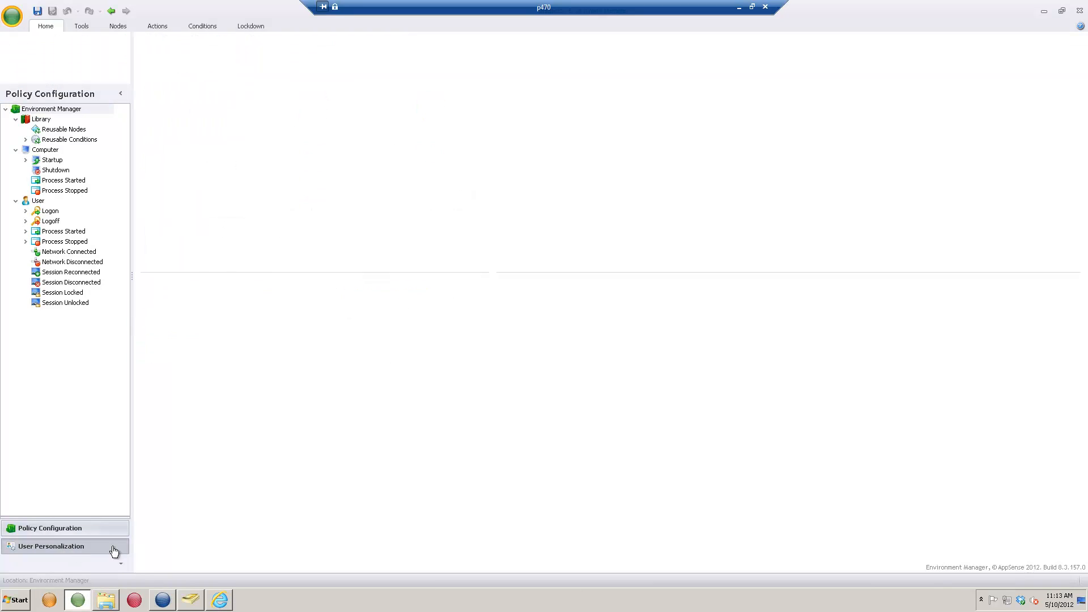
Show the Access Rights list under User Personalization's Global settings.
left_click(50, 546)
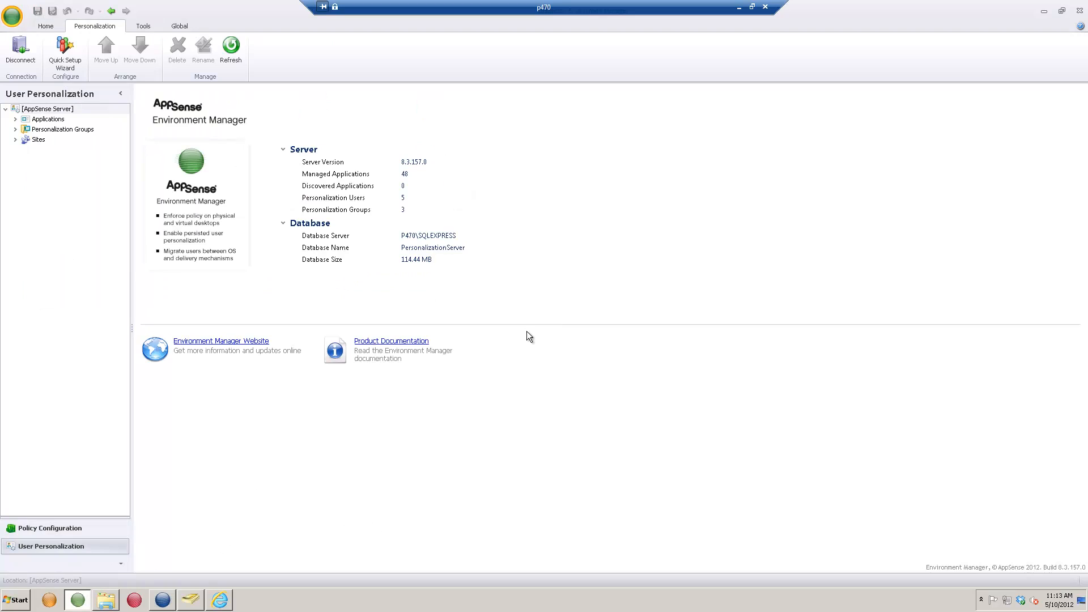
mouse_move(179, 26)
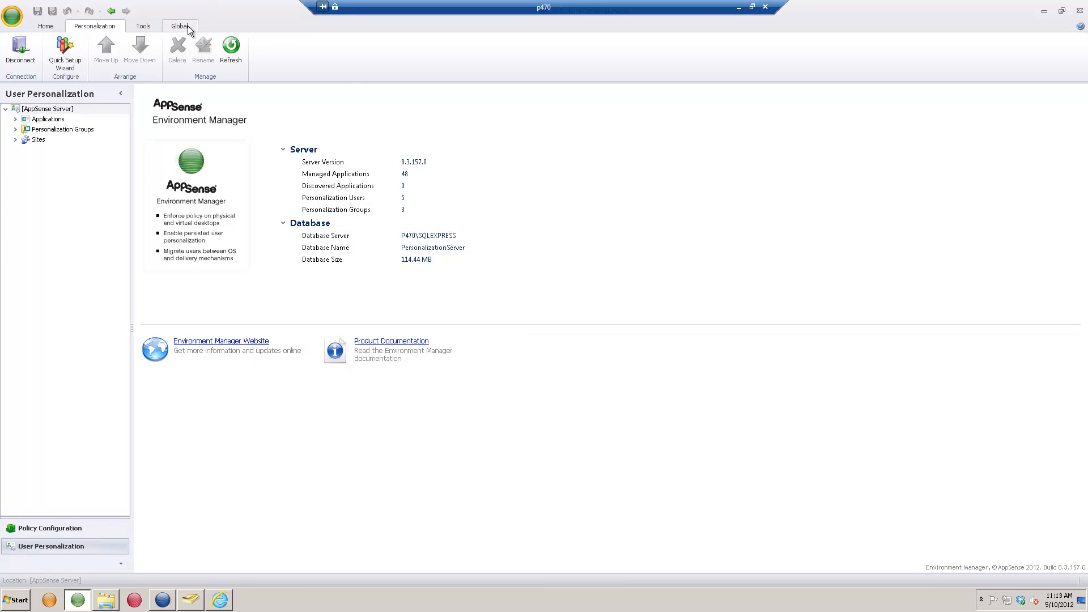
left_click(179, 26)
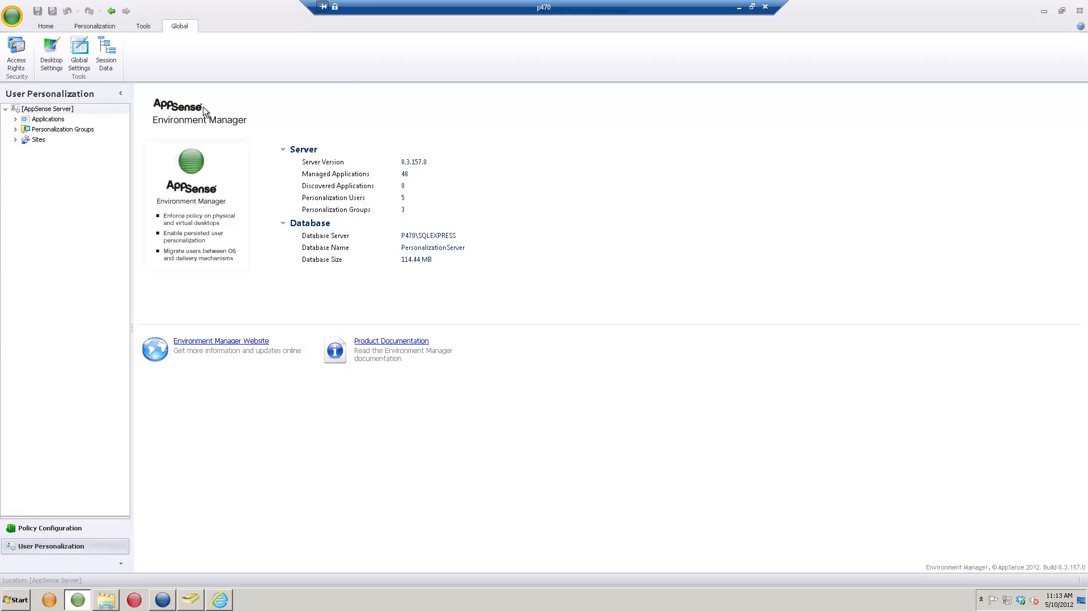
left_click(15, 54)
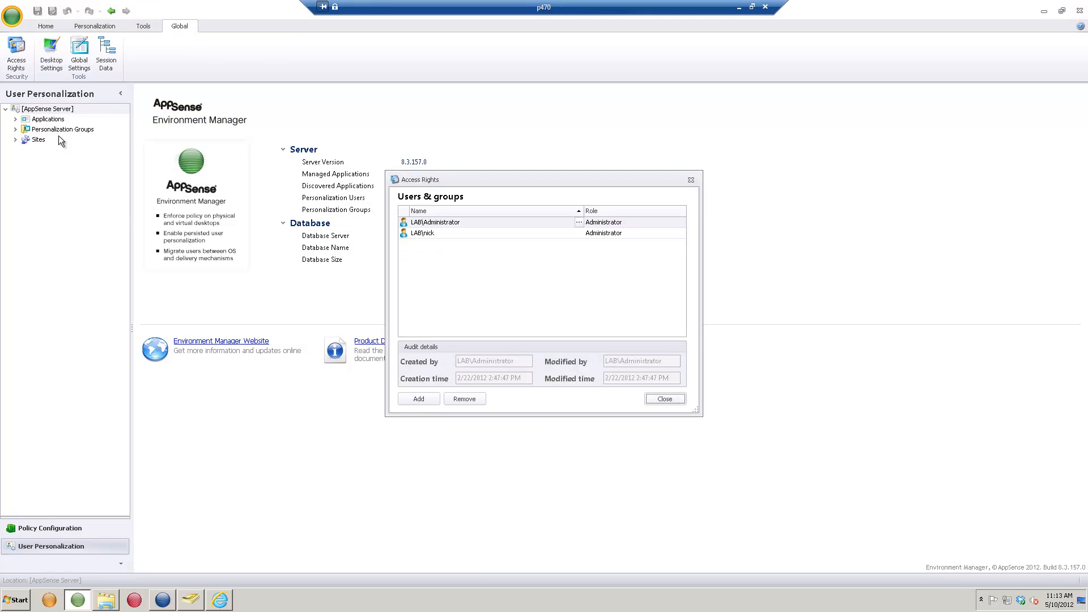
mouse_move(229, 363)
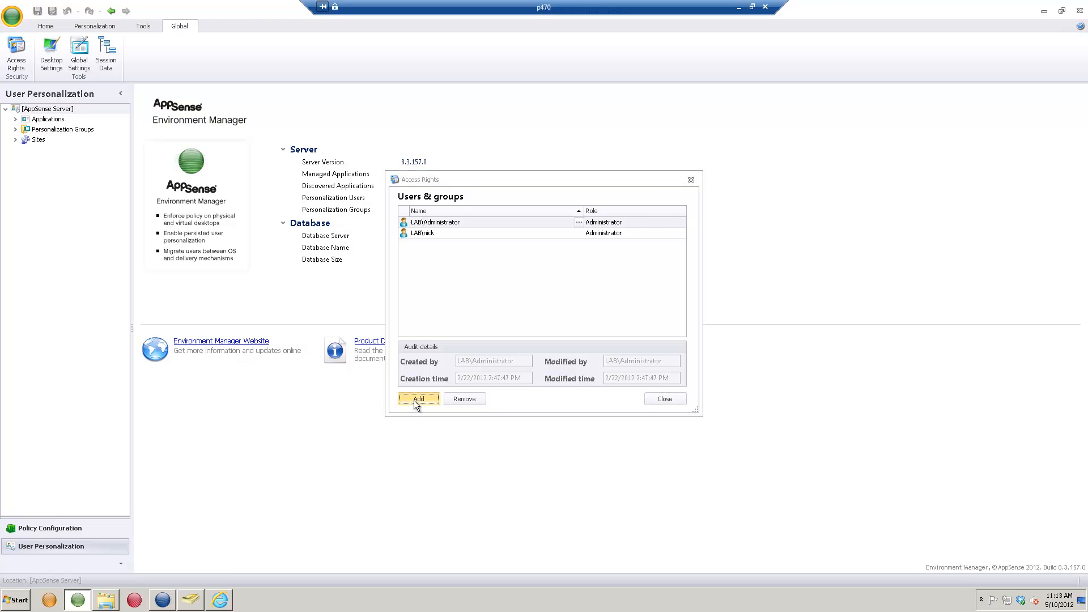
Add user LAB\mj to the Access Rights list with the User role.
left_click(418, 398)
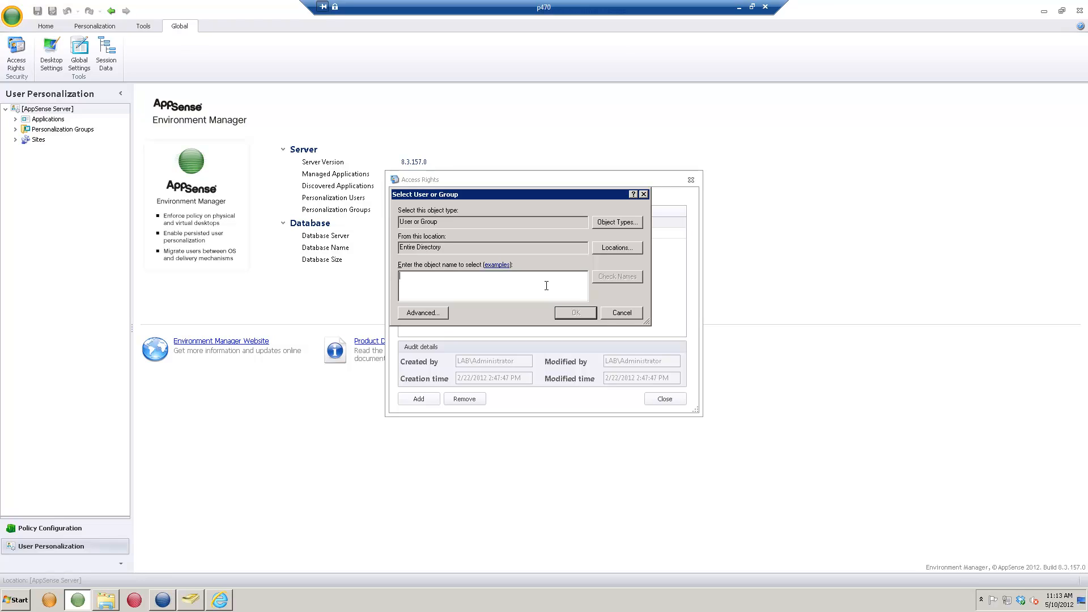
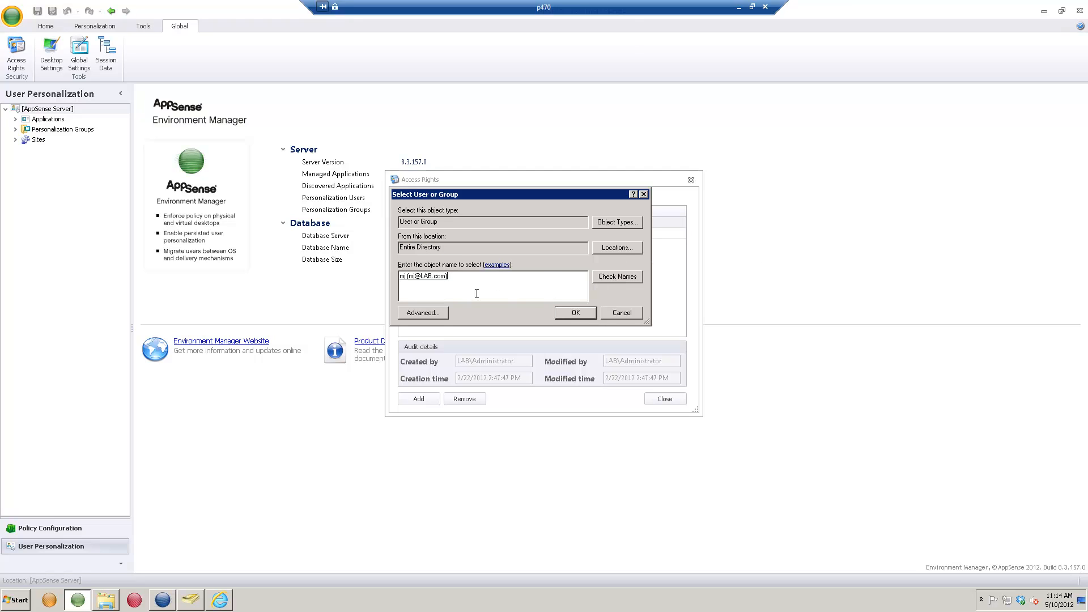
left_click(575, 313)
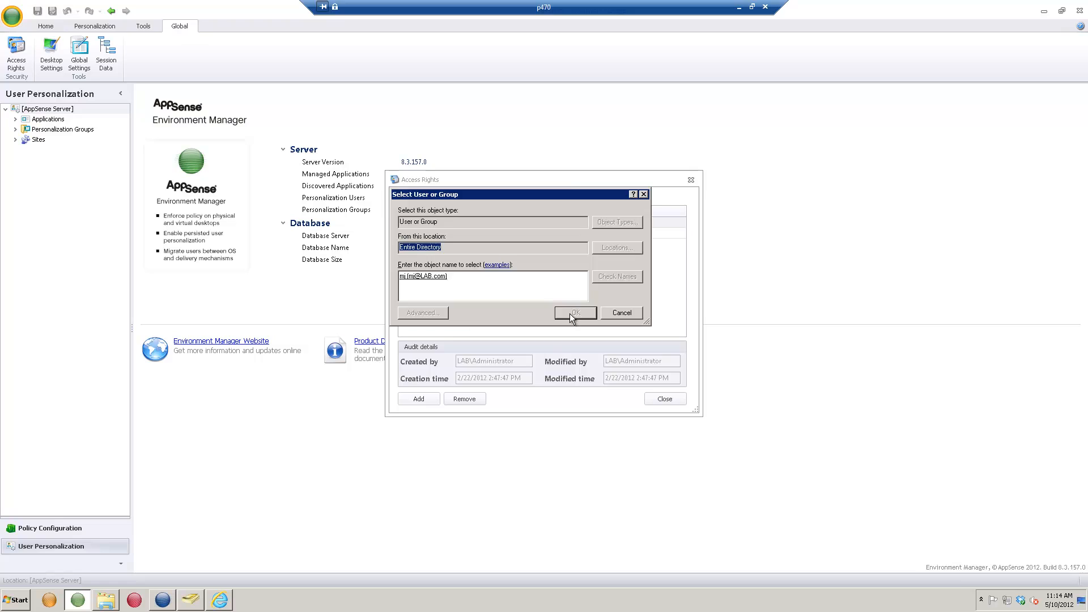
left_click(573, 313)
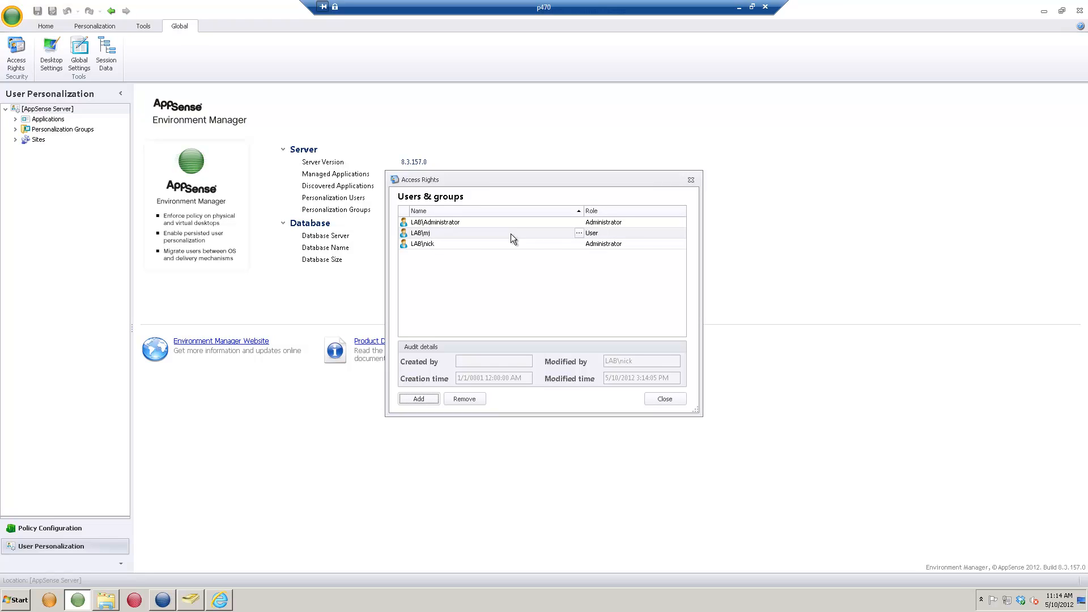
mouse_move(605, 242)
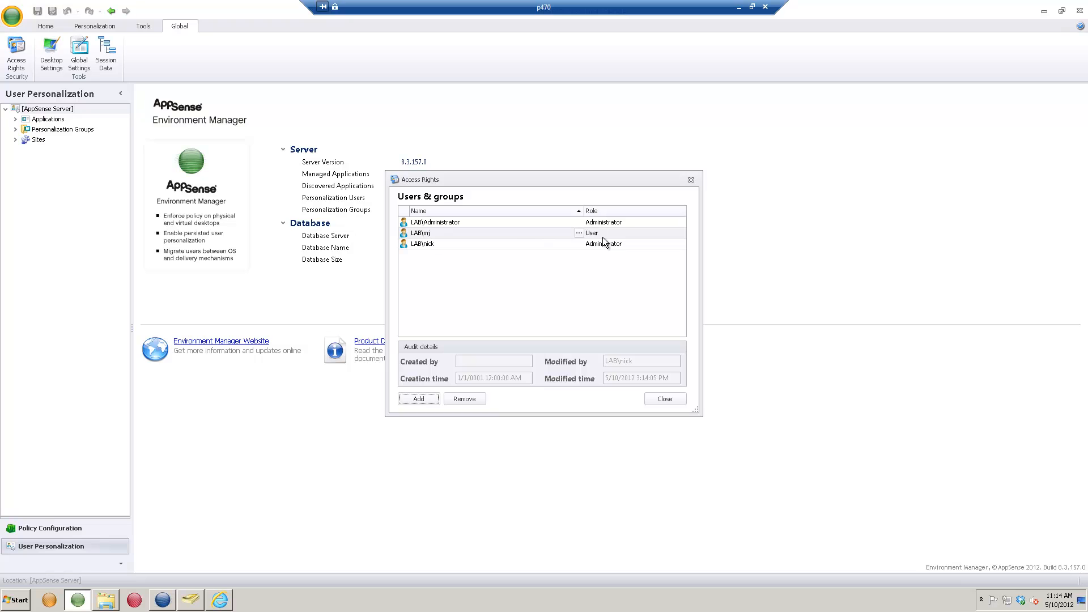
Show the role choices for LAB\mj to pick Self-Service.
left_click(579, 232)
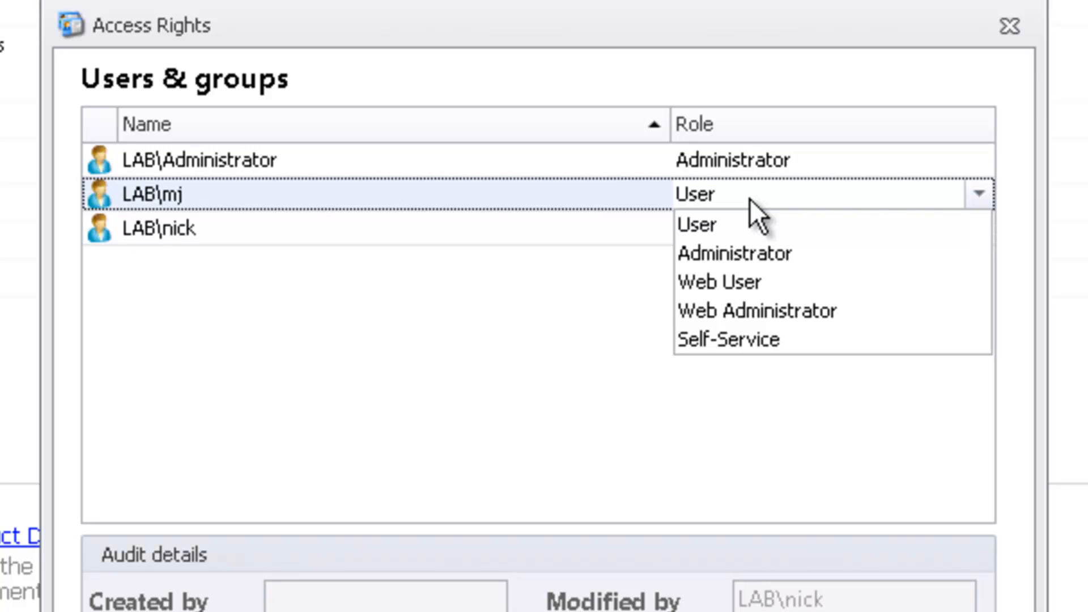
mouse_move(818, 340)
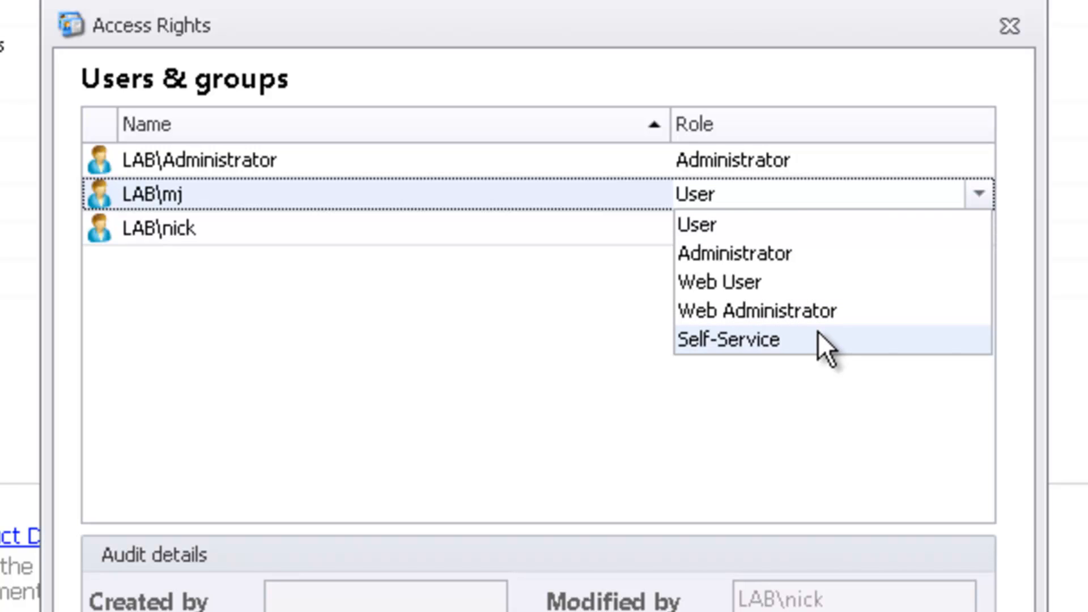